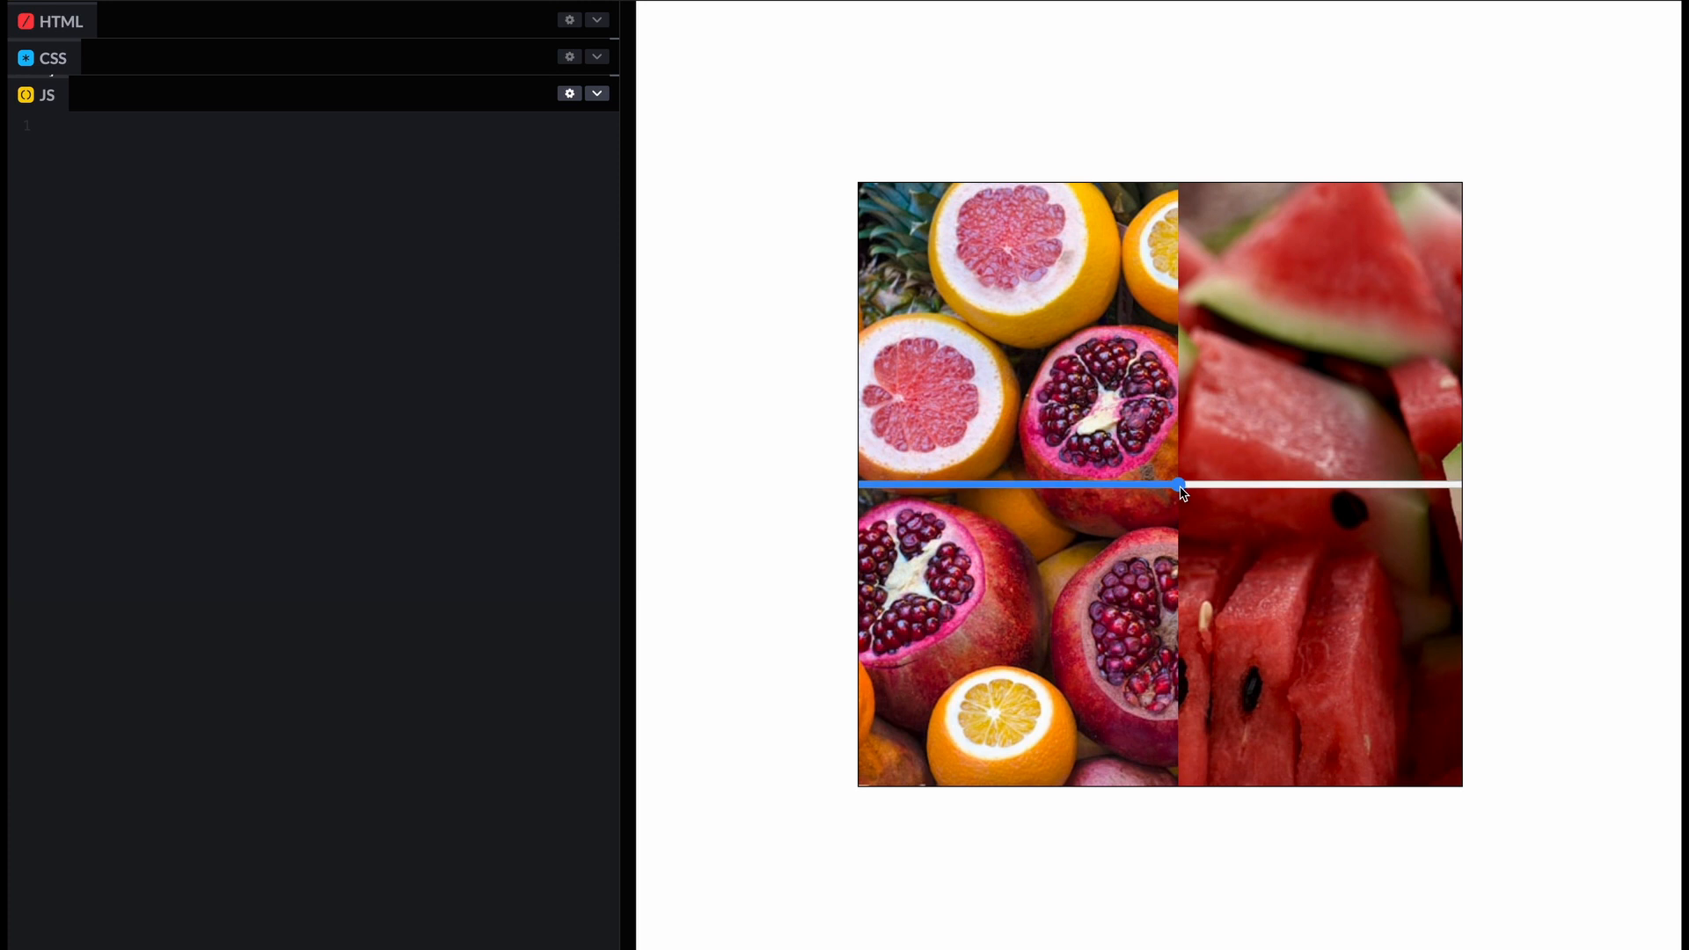
- Add anchor-name: --thumb to the input::-webkit-slider-thumb rule after testing the split drag
left_click_drag(1179, 486, 1432, 485)
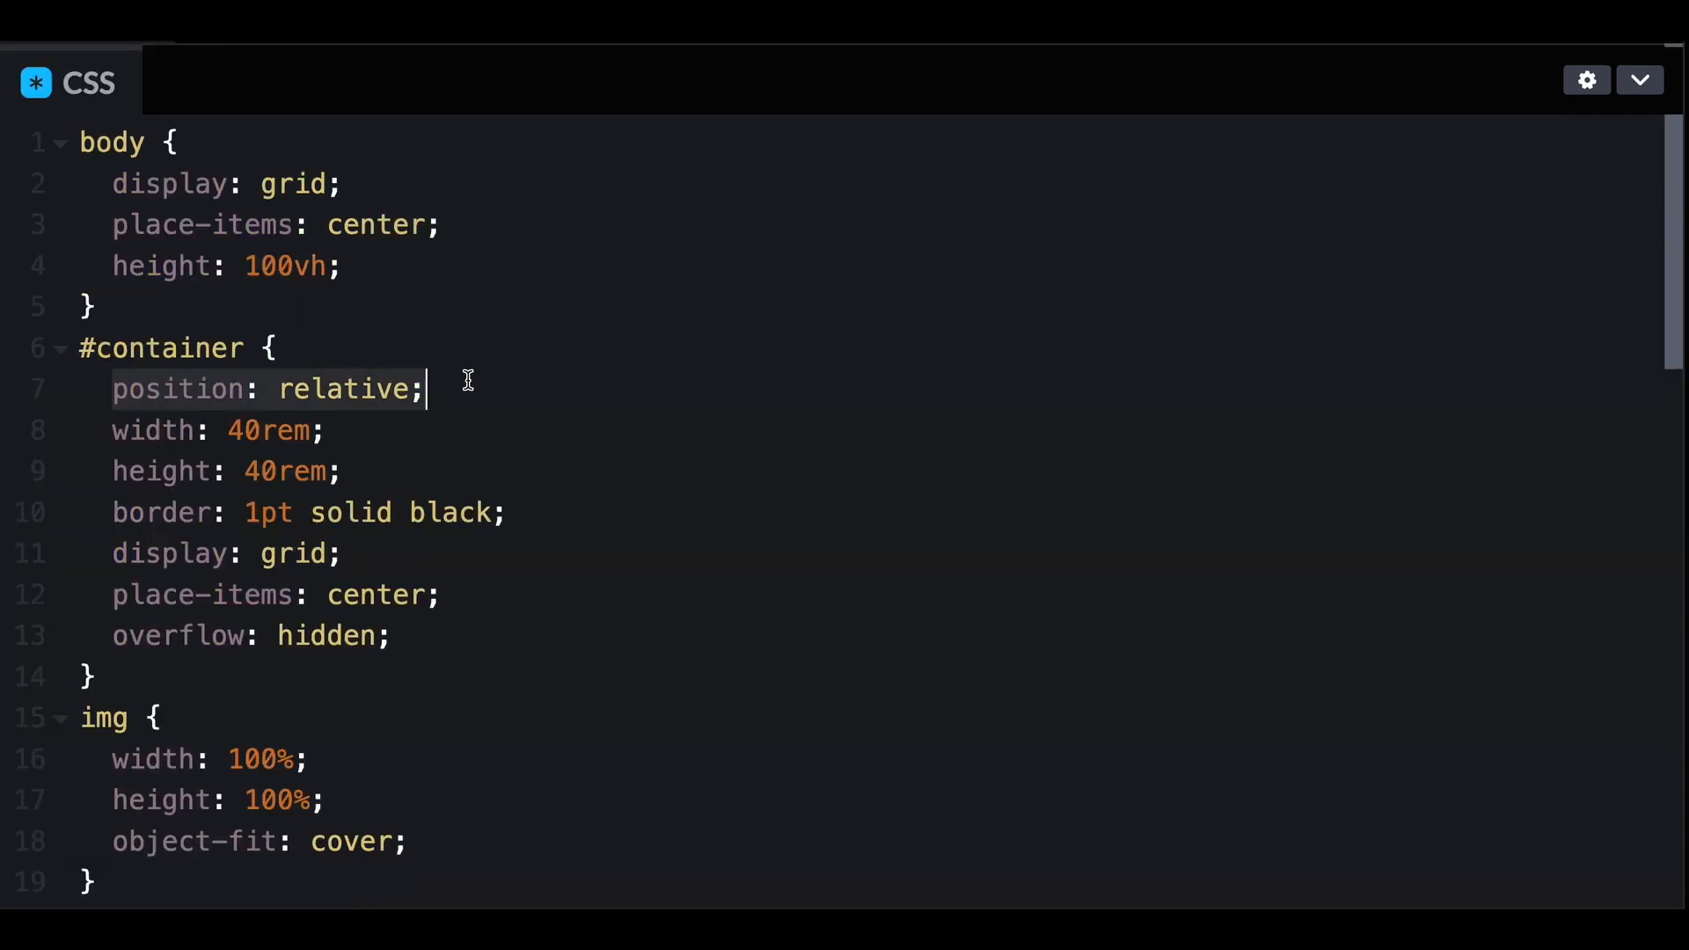
scroll("down", 3)
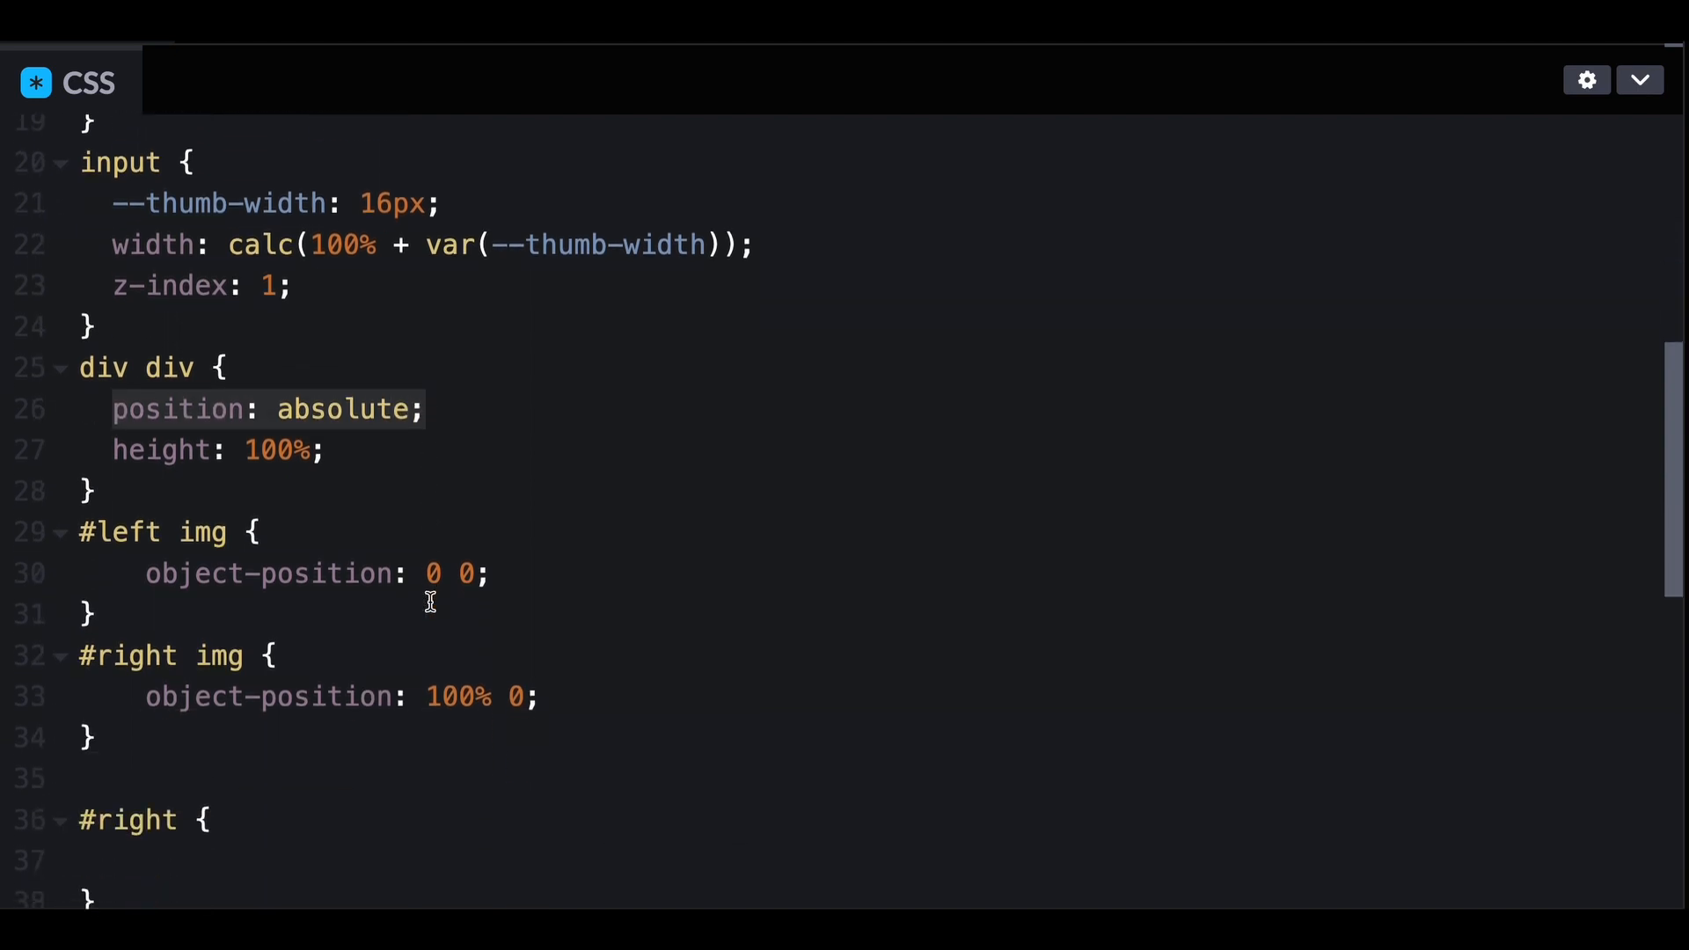
type("ancho")
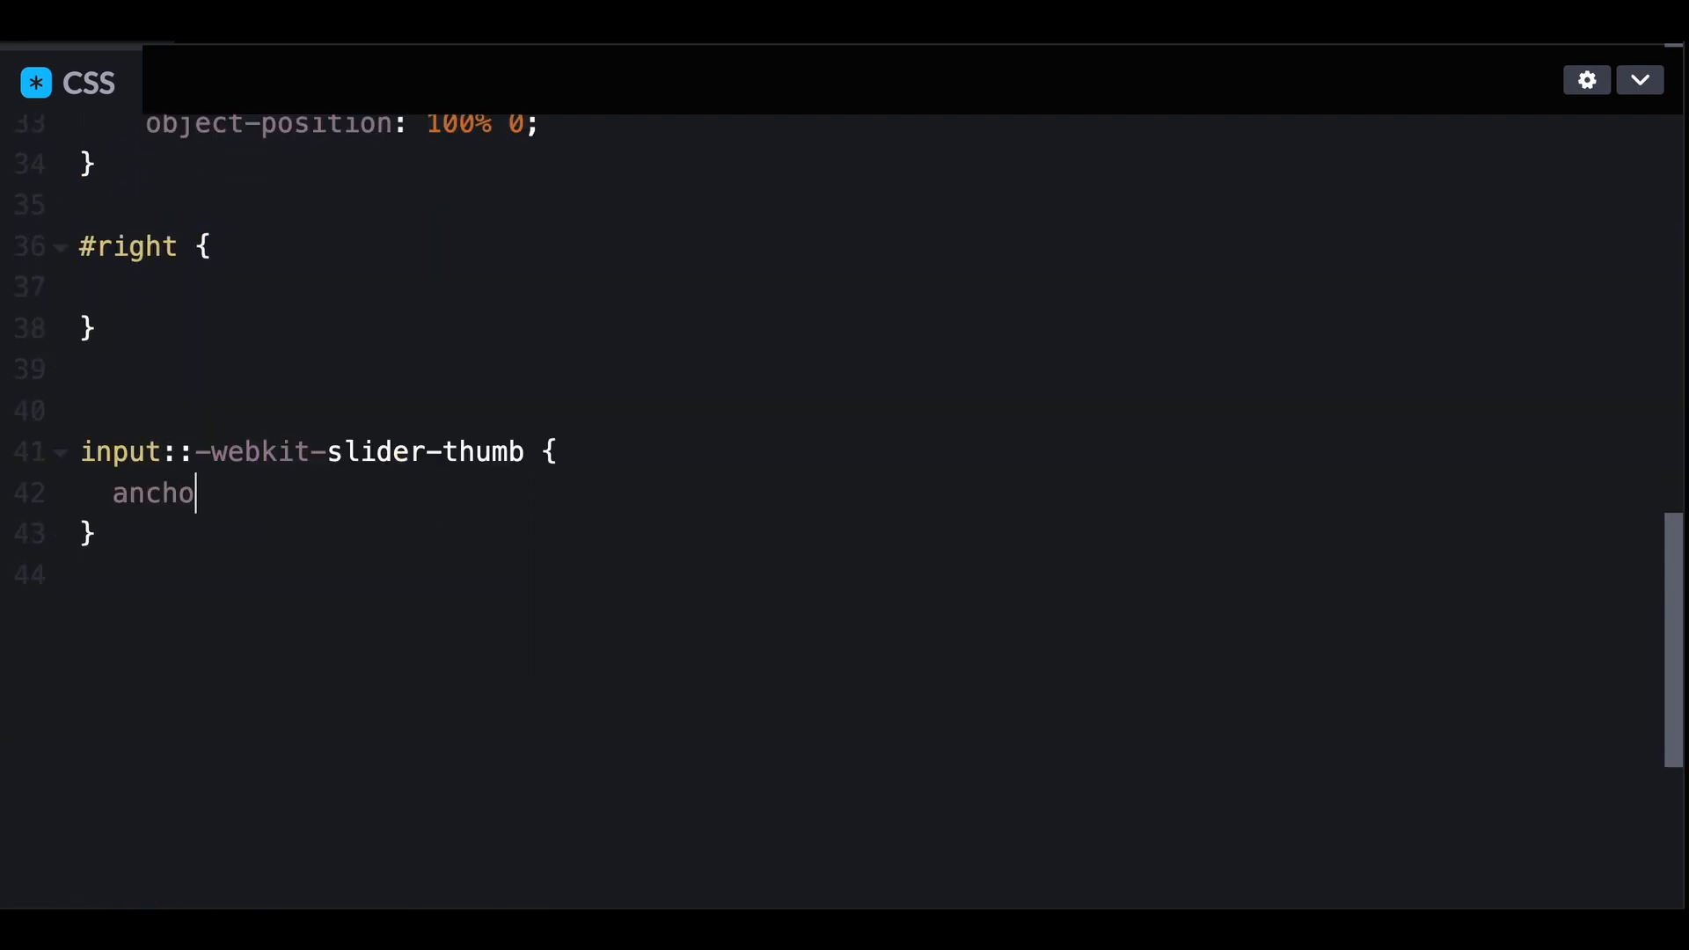
type("r-name: --thumb;")
left_click(871, 287)
type("left")
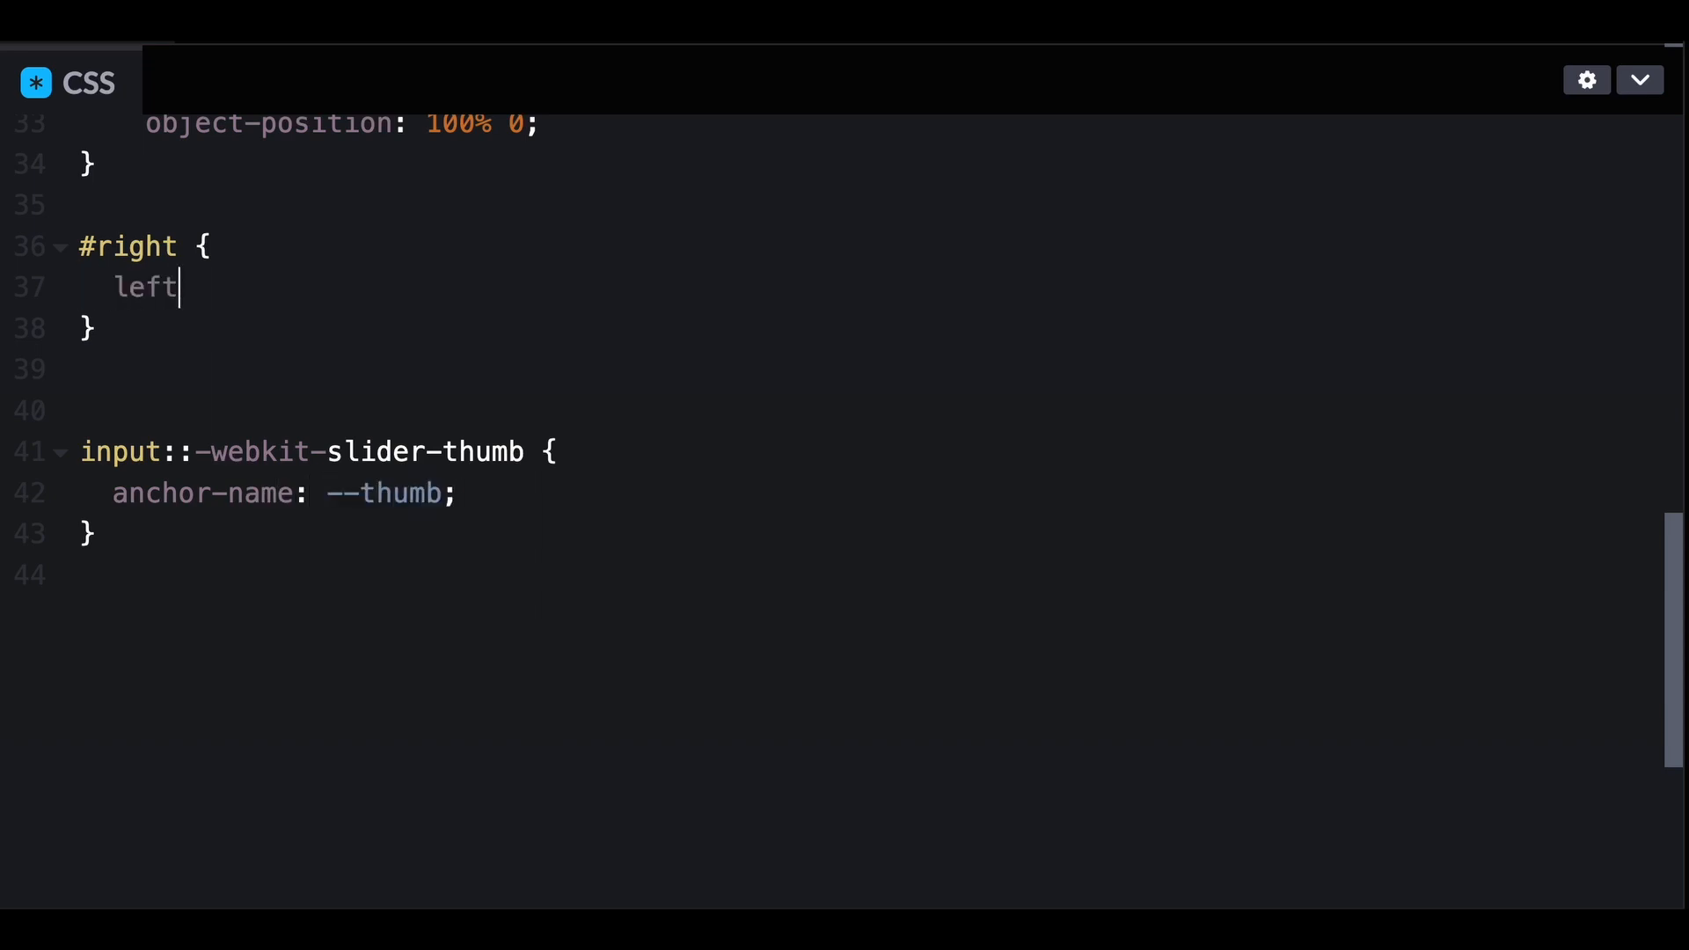
- Set #right's left to anchor(--thumb center) so it tracks the thumb
type(": anchor(--th")
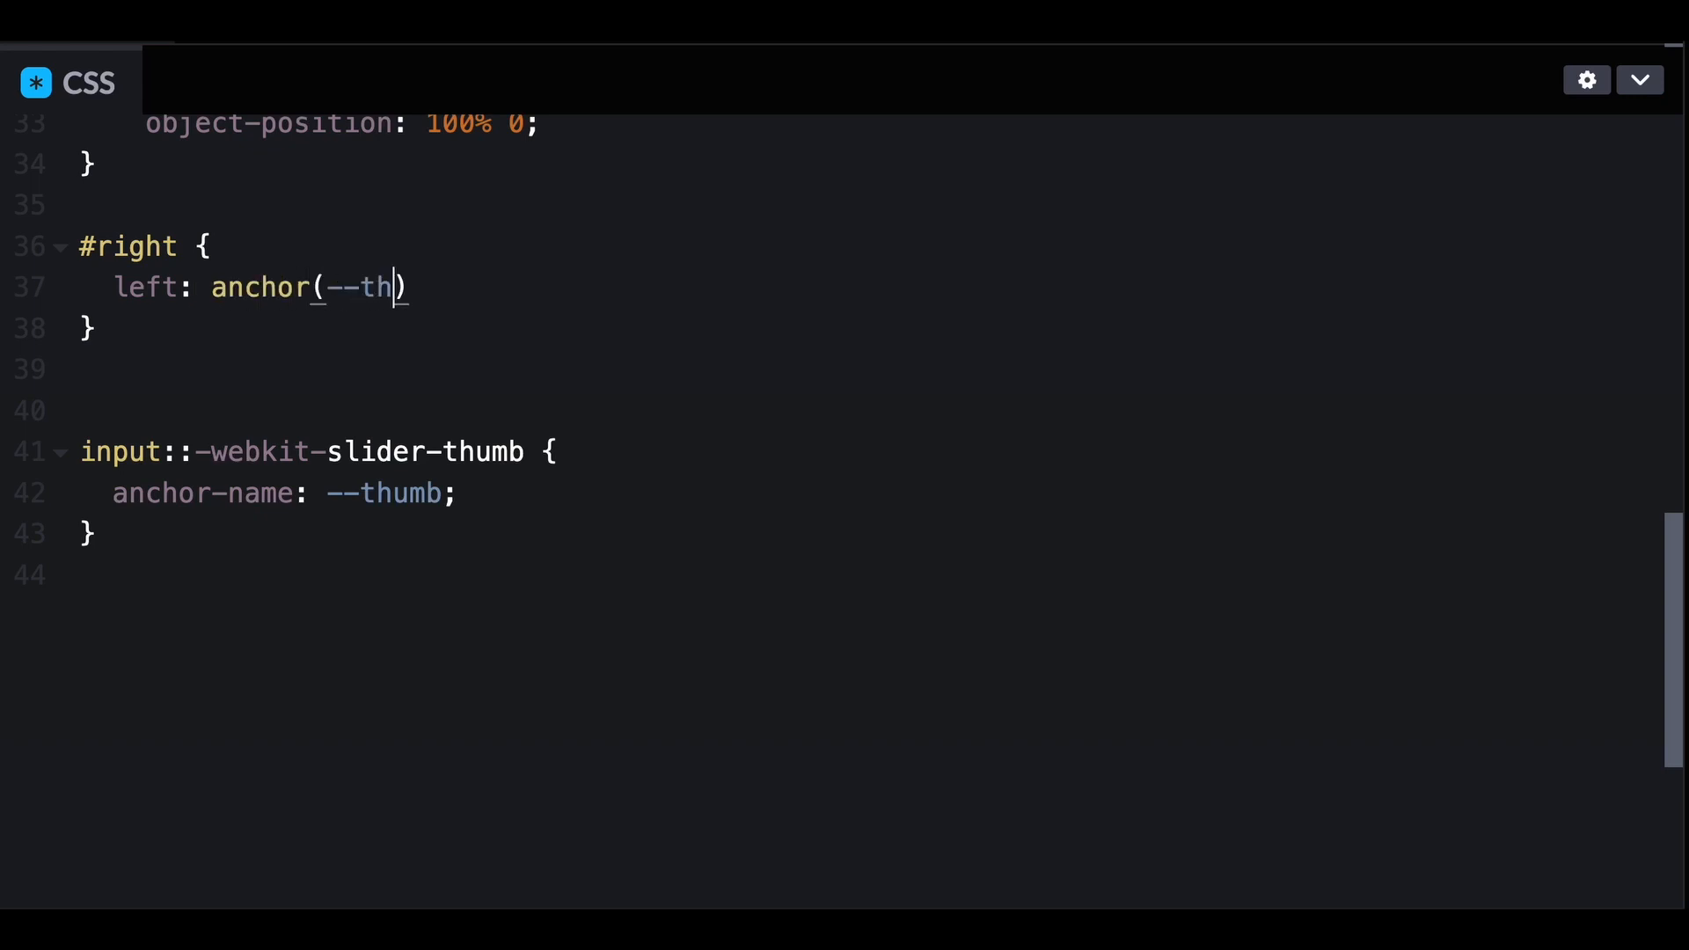
type("umb cen")
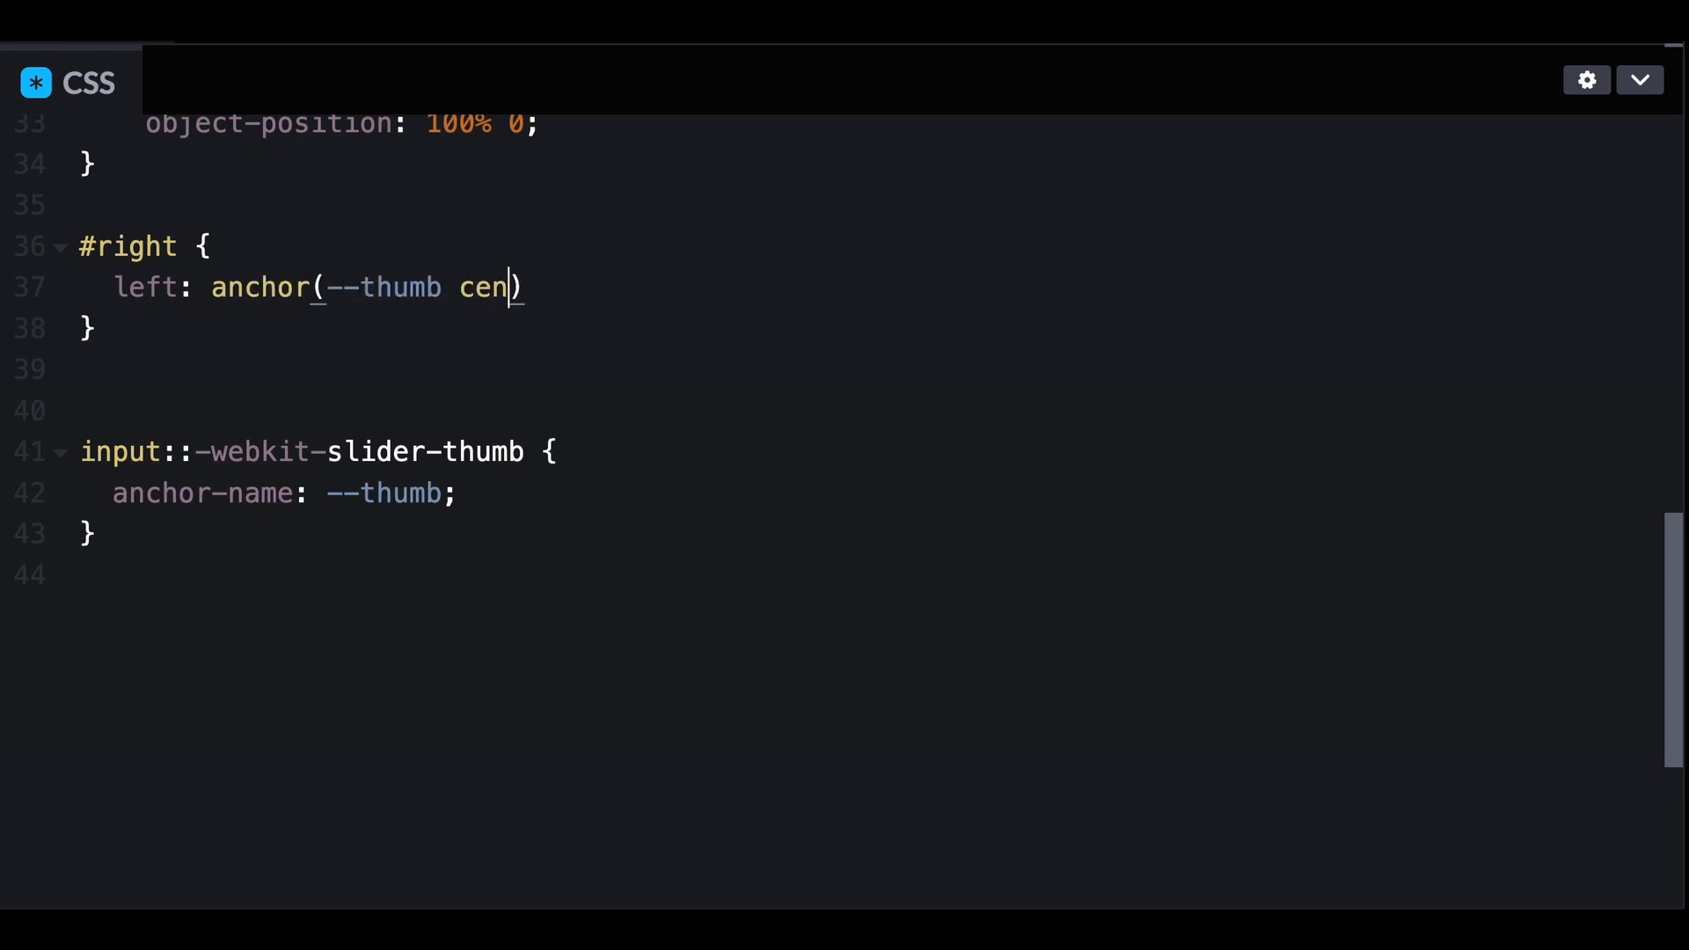